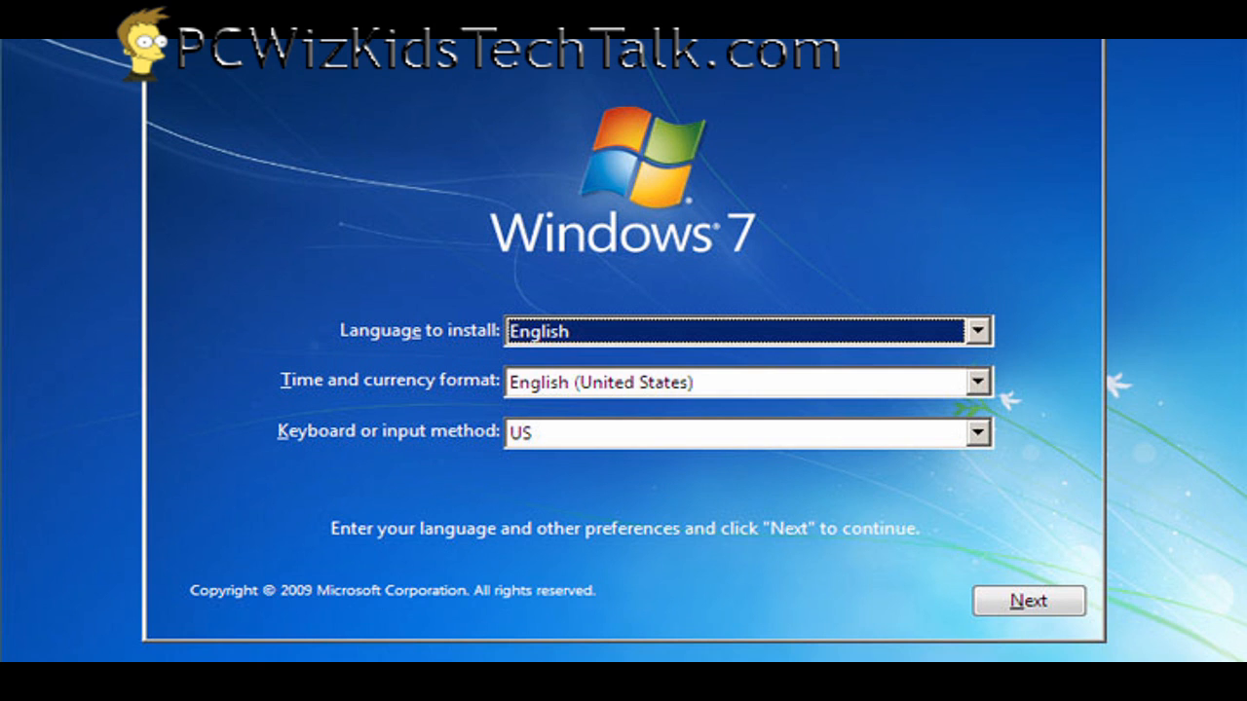
Advance through language, partition, user name, product key and time settings with defaults.
left_click(1029, 600)
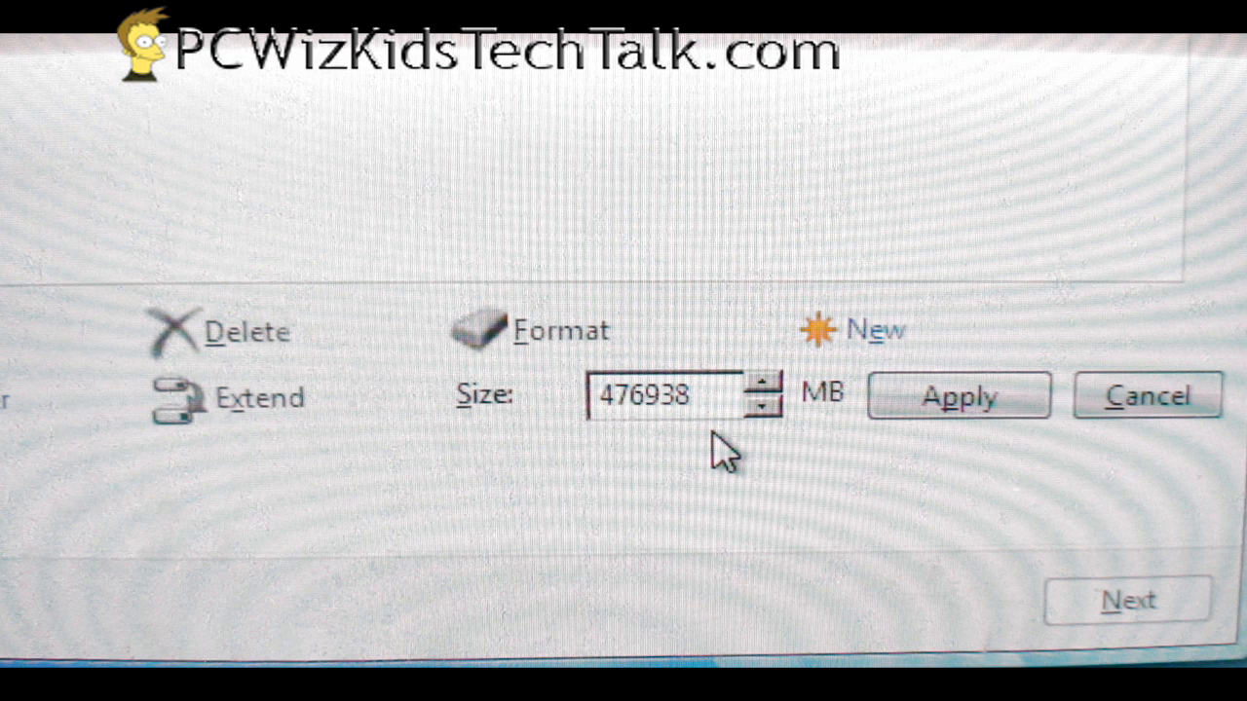
left_click(958, 396)
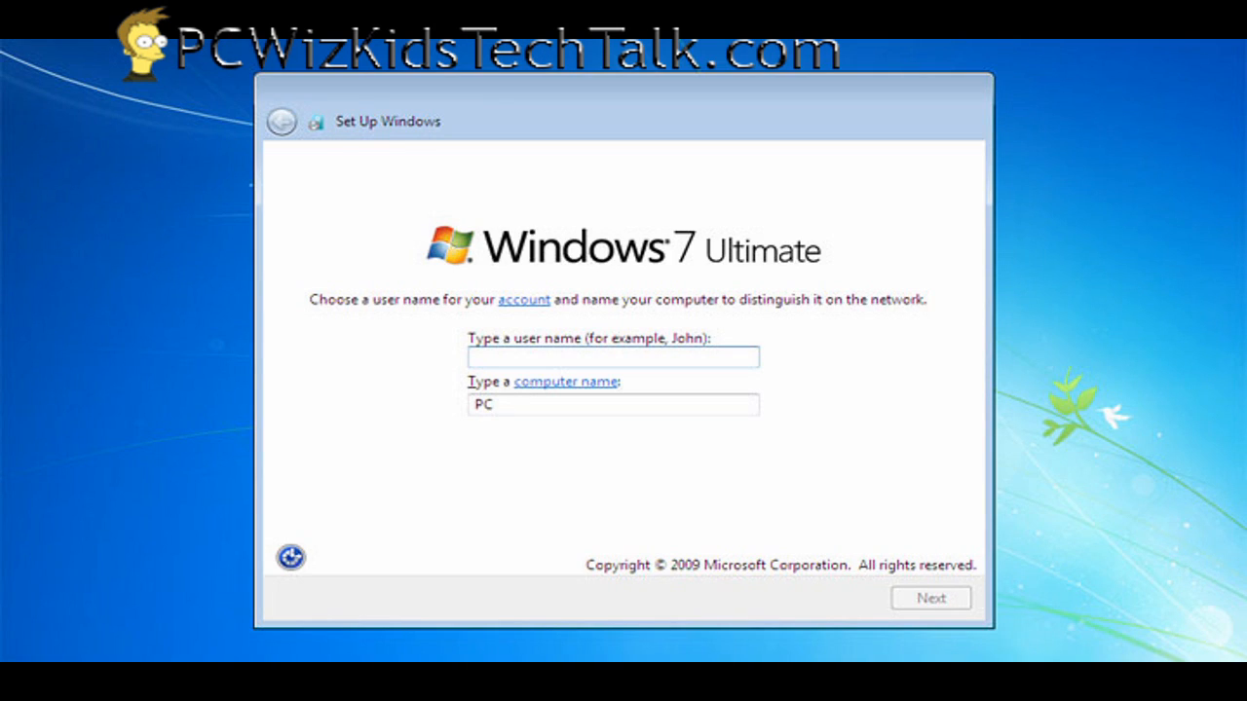
left_click(930, 598)
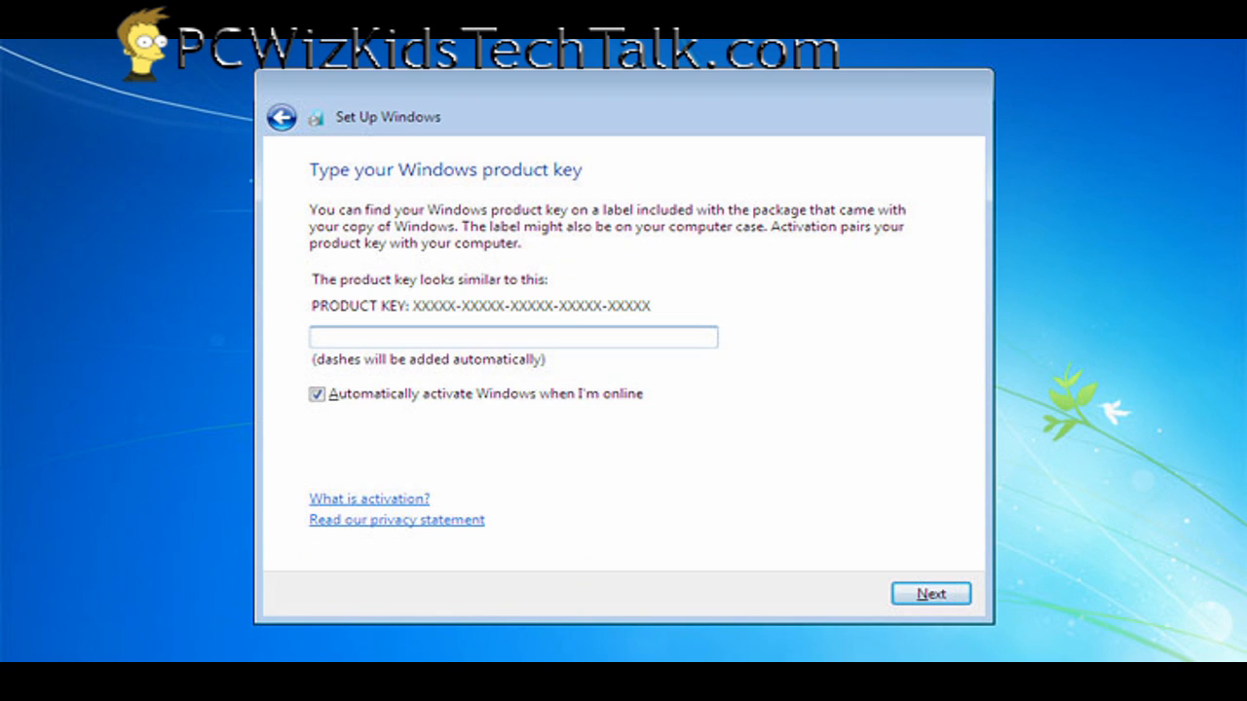
left_click(928, 593)
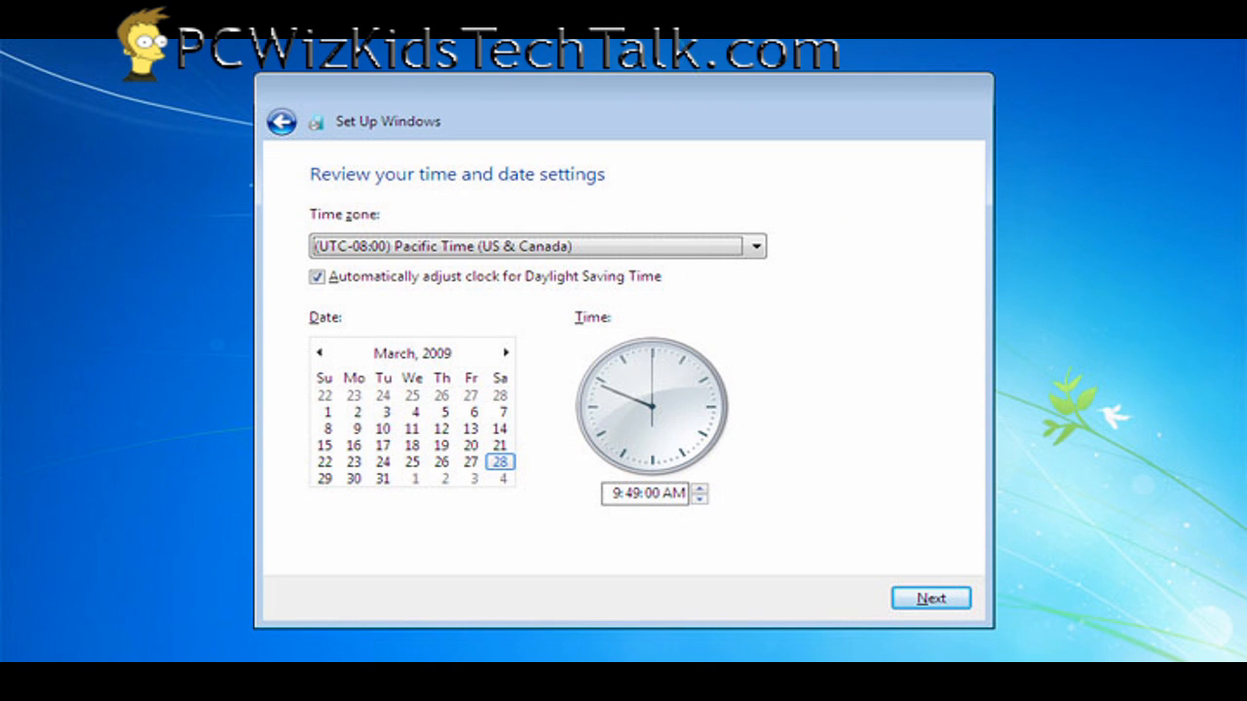
left_click(932, 598)
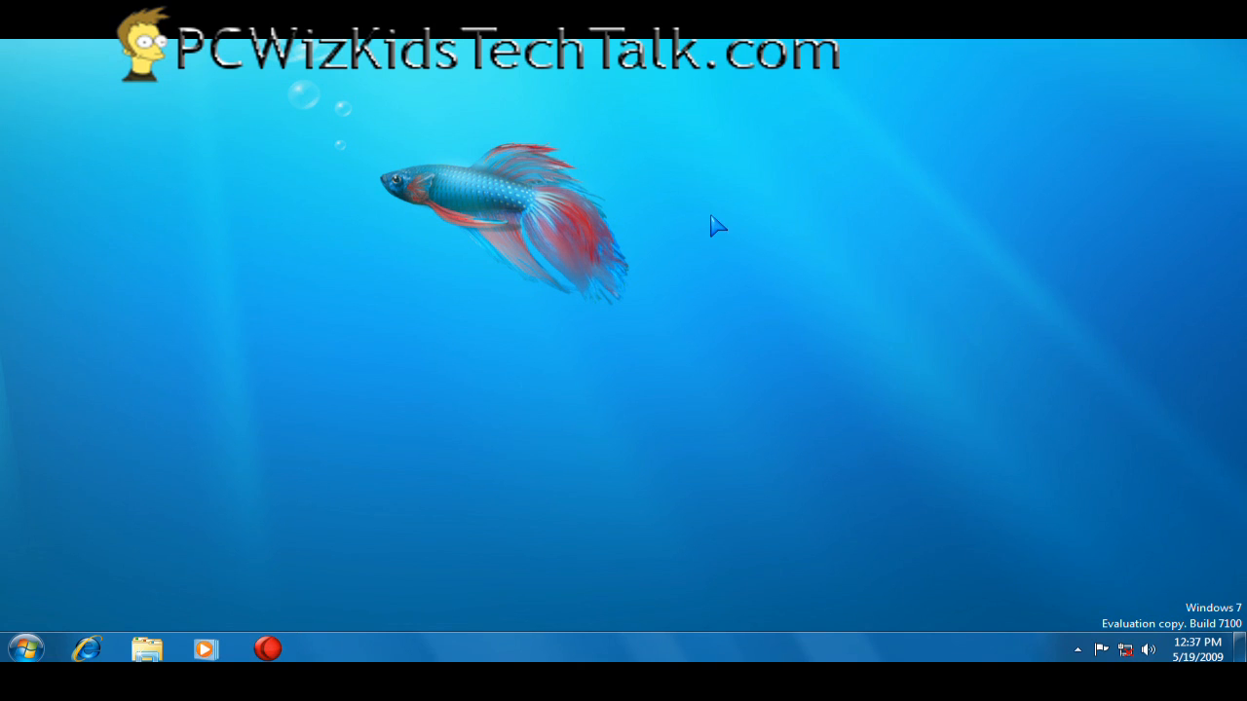
mouse_move(943, 476)
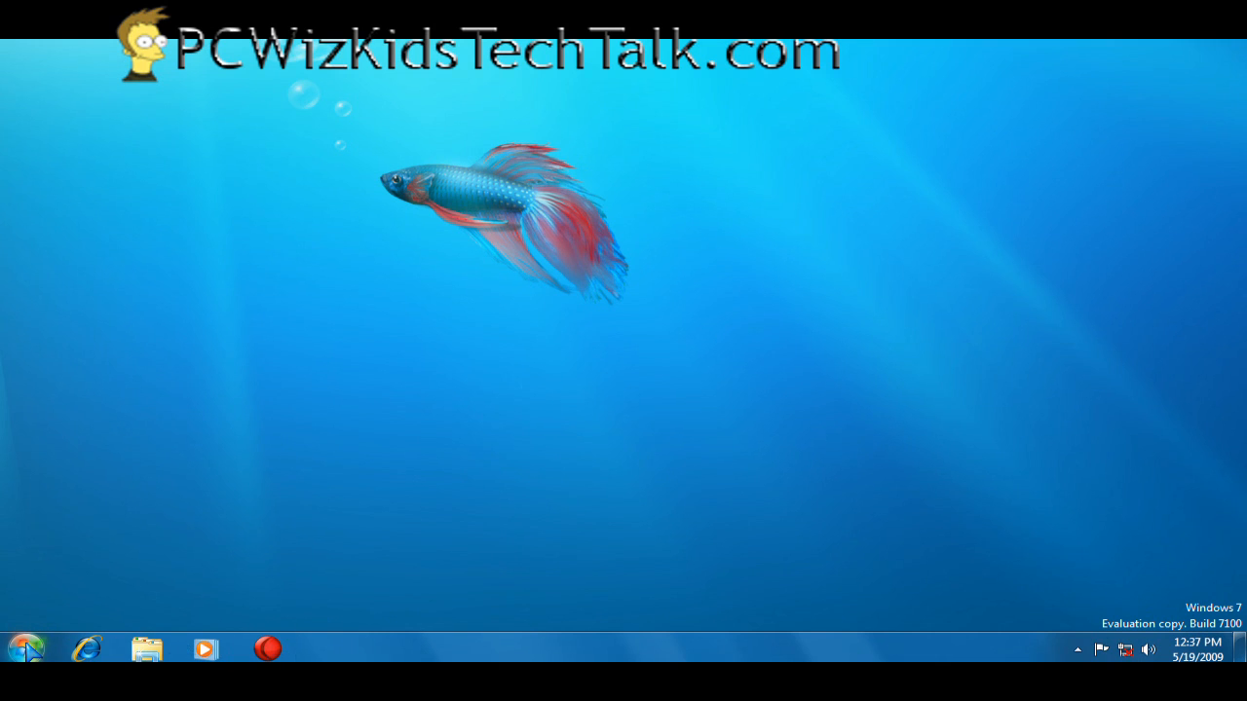
left_click(23, 646)
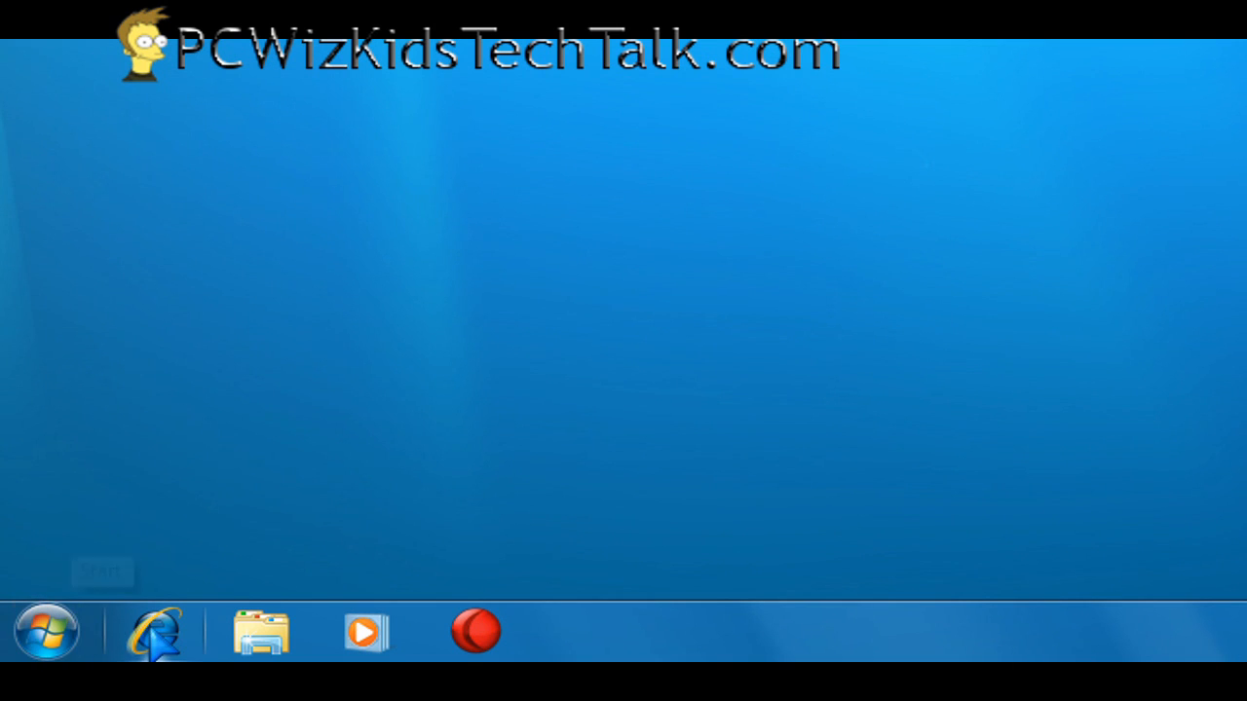
right_click(154, 631)
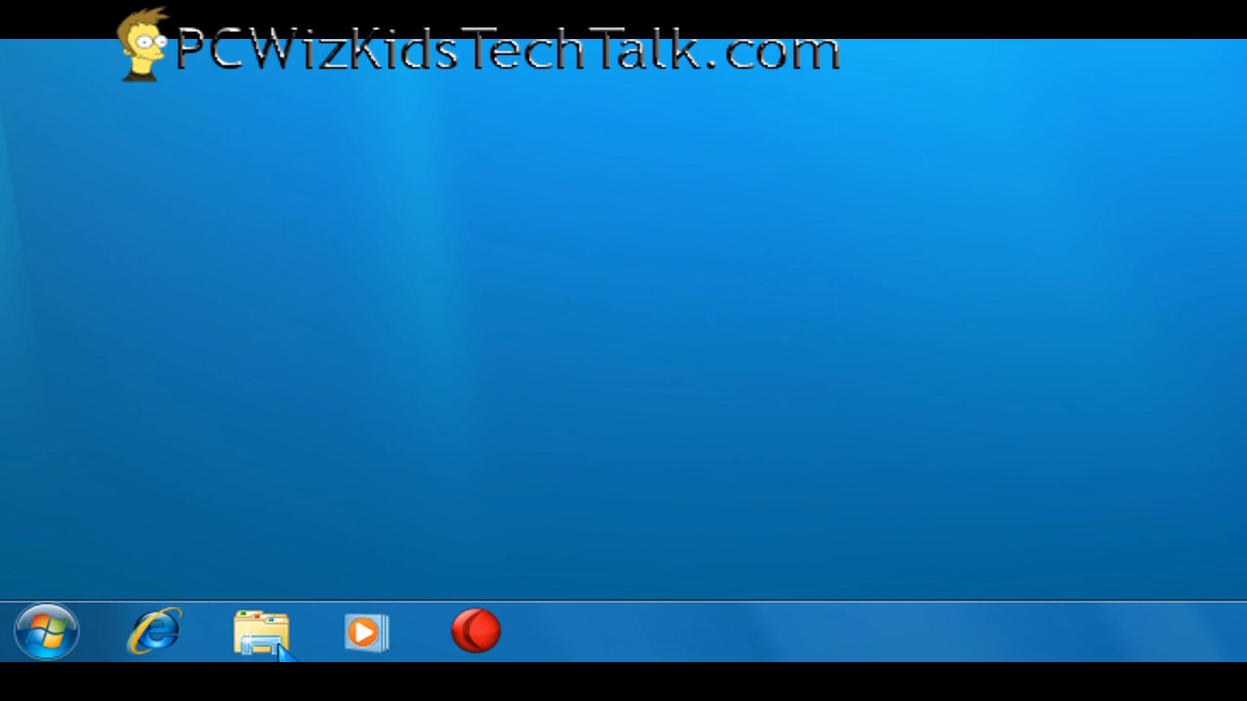
mouse_move(46, 631)
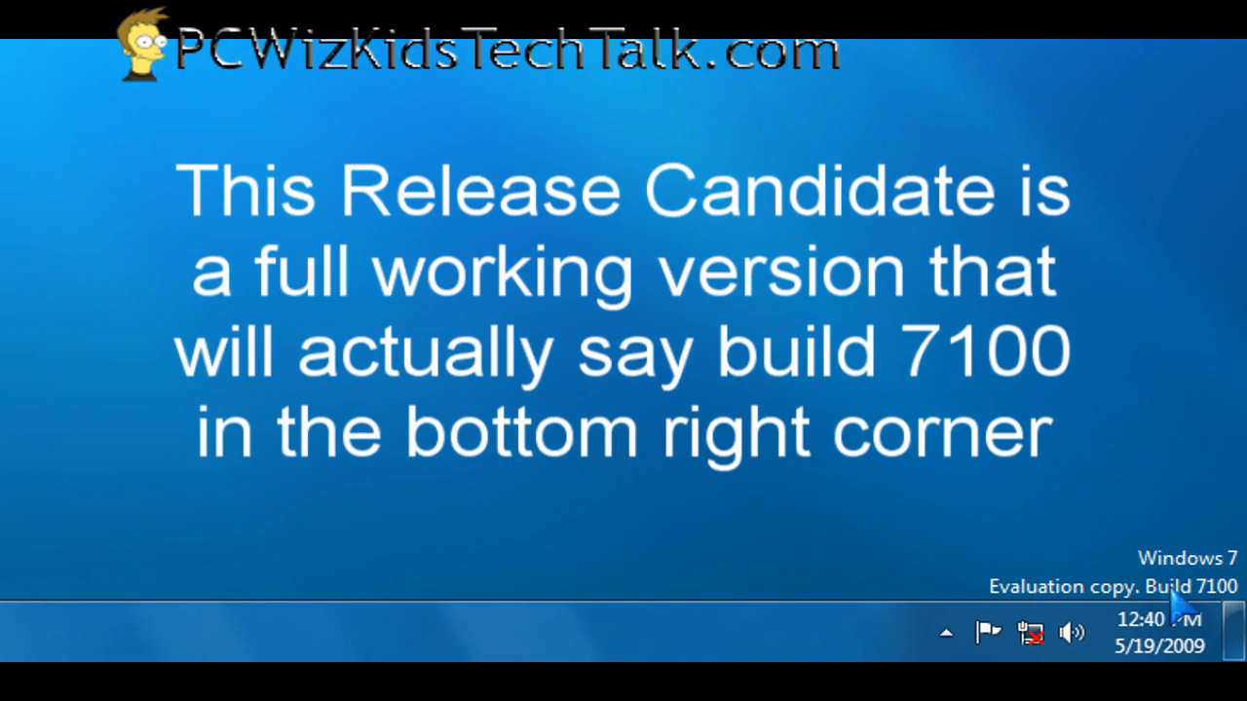
mouse_move(1178, 608)
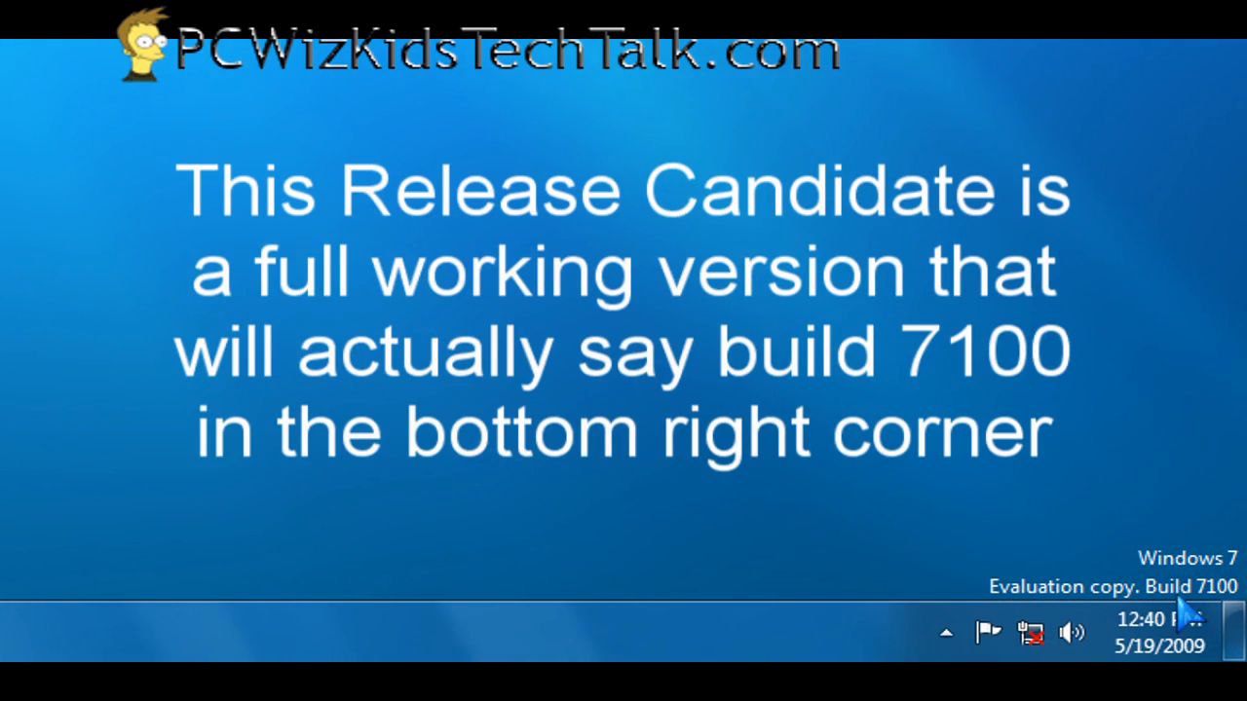
mouse_move(1169, 627)
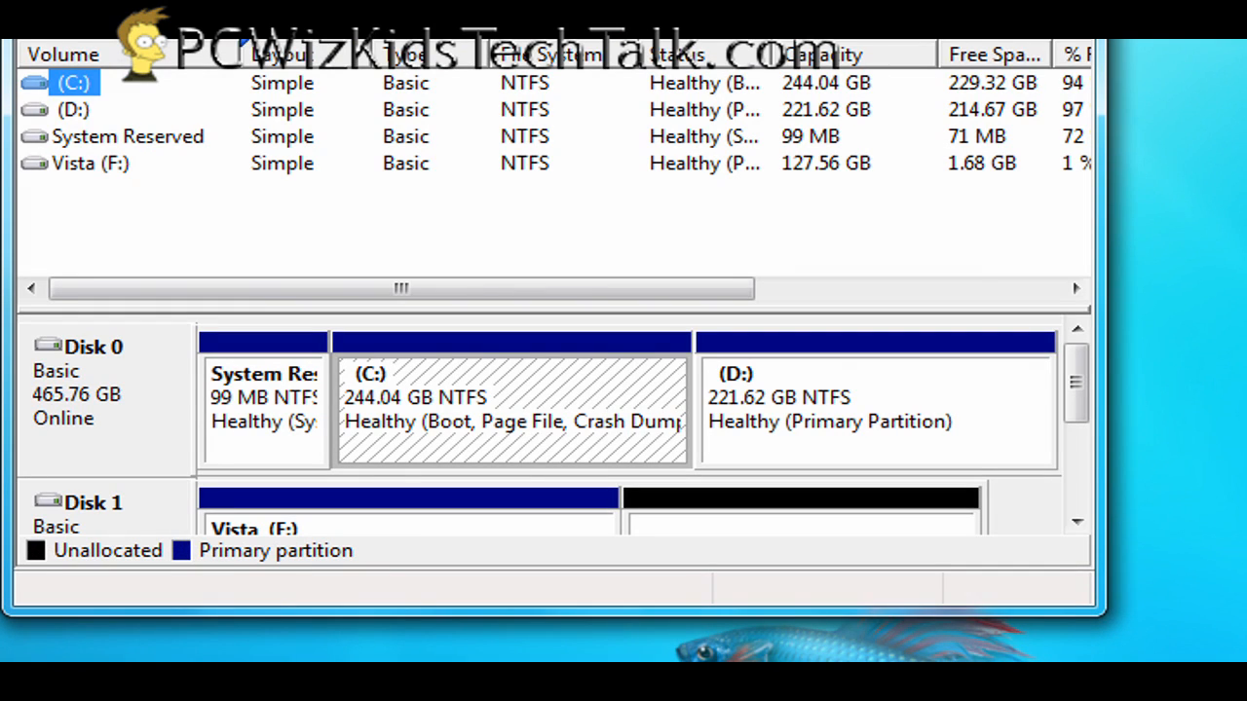
mouse_move(450, 113)
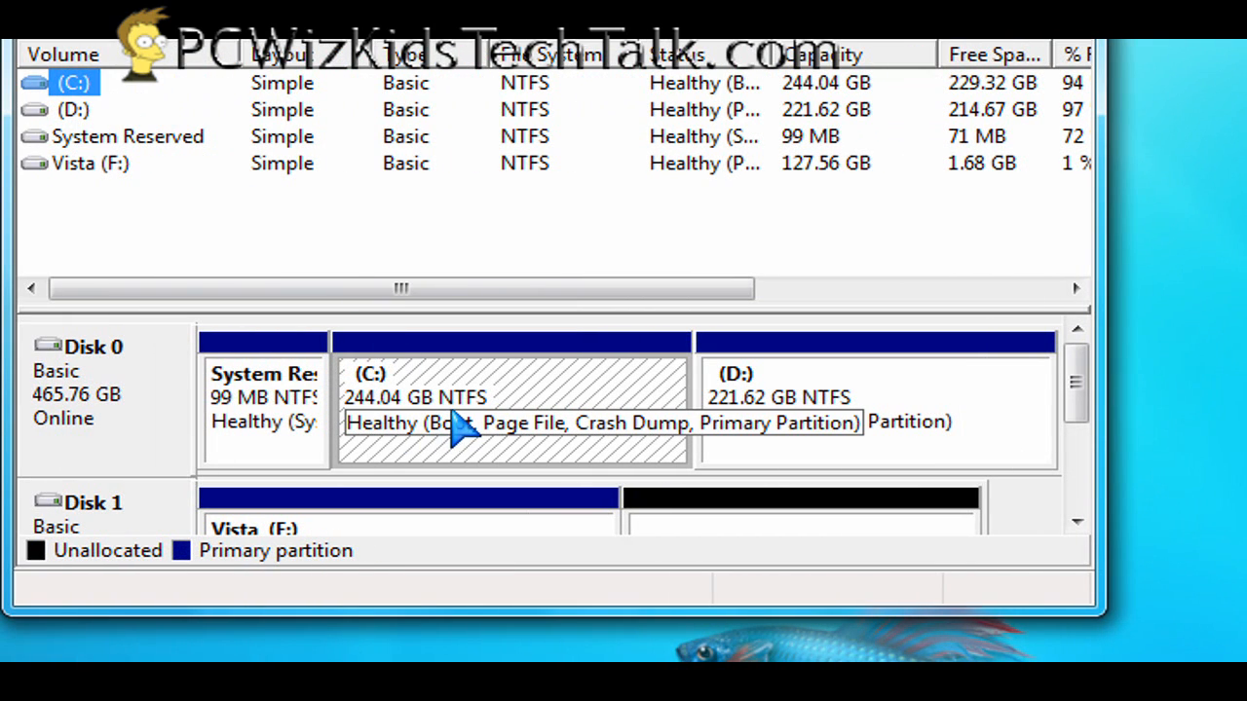
left_click(877, 409)
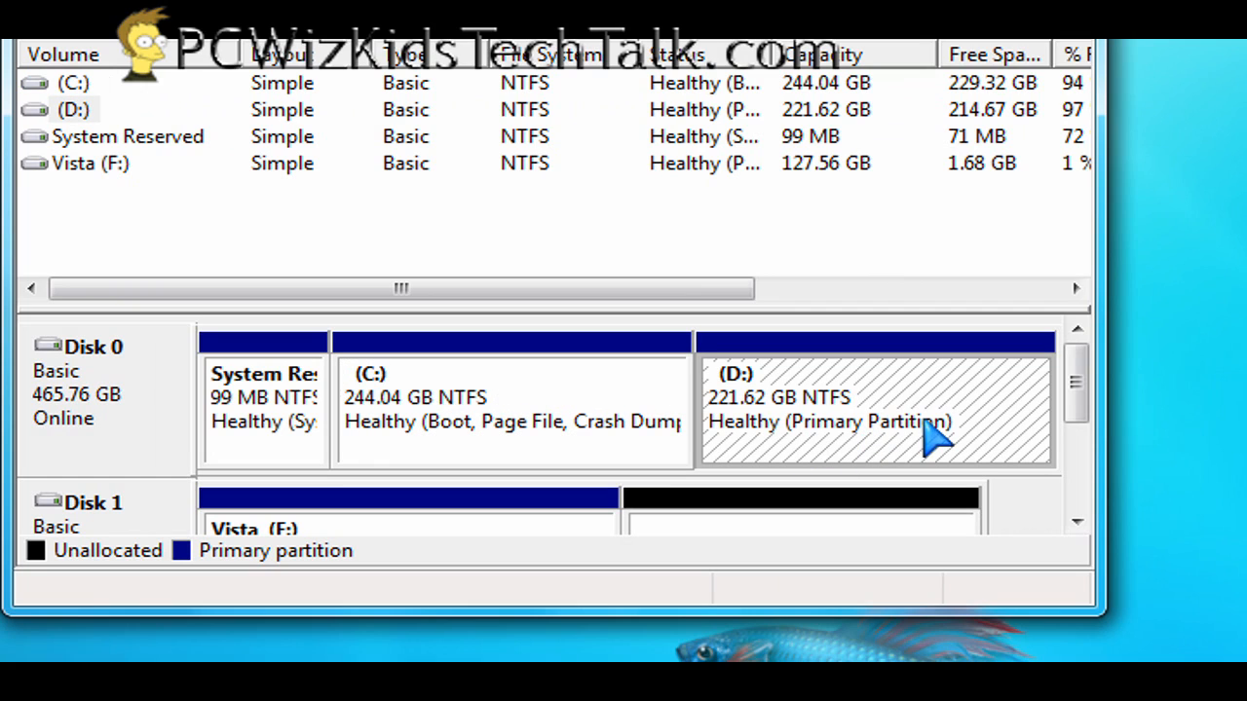
mouse_move(841, 444)
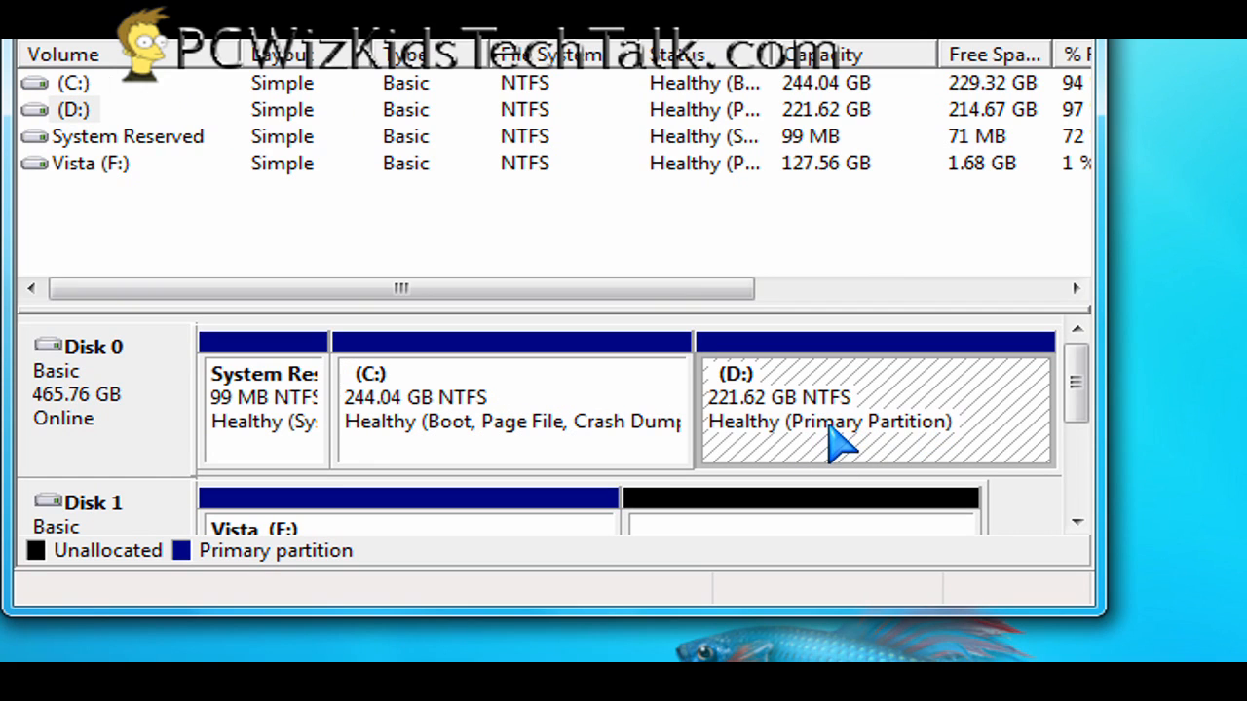
mouse_move(841, 419)
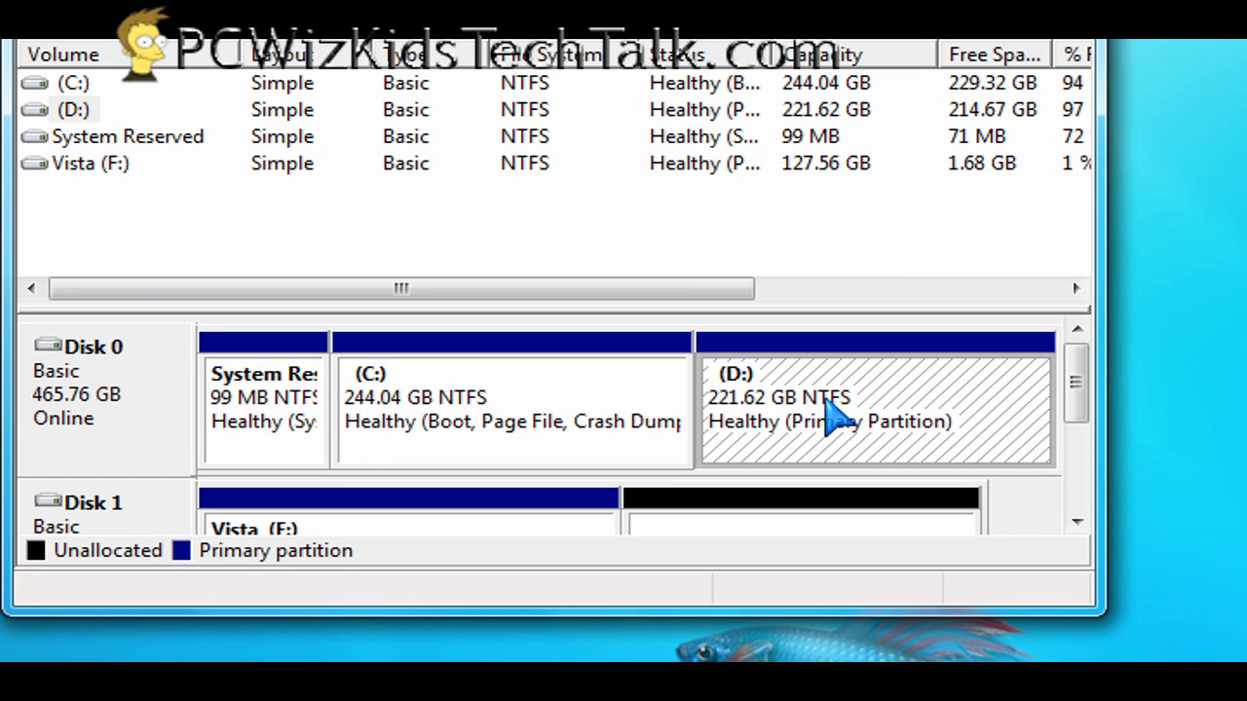
right_click(837, 409)
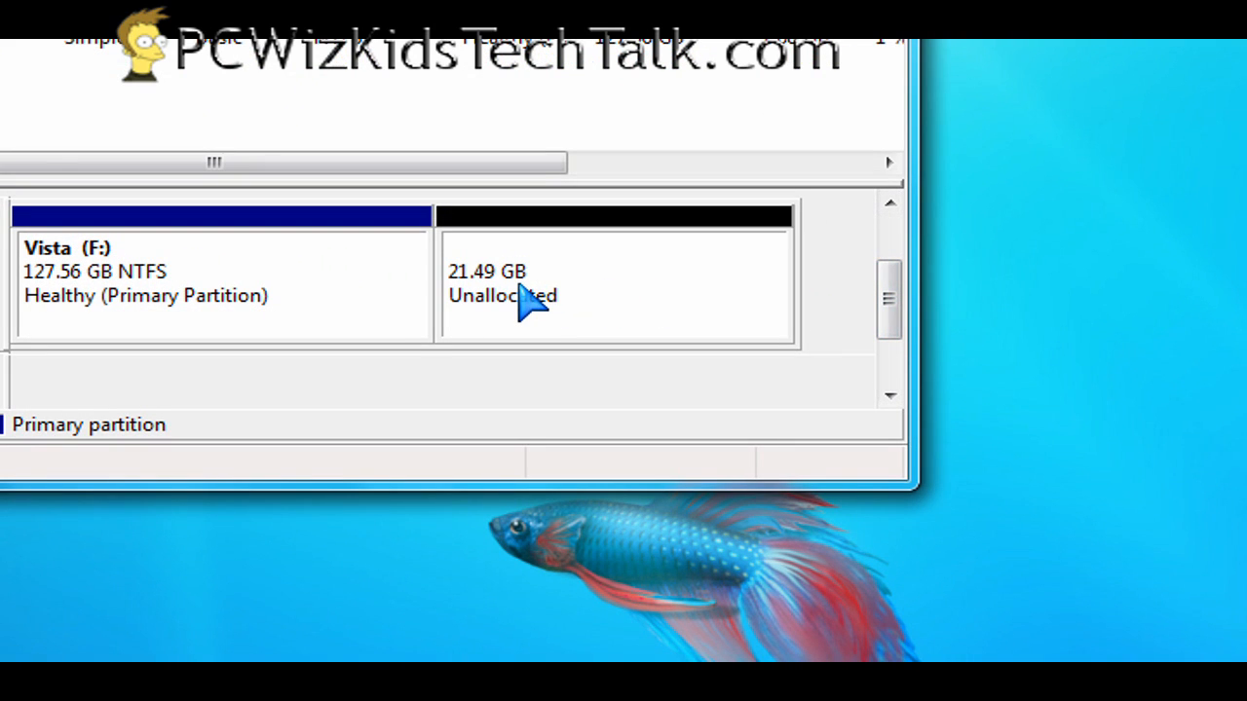
Start a new simple volume on Disk 1's unallocated space, keeping 22000 MB and letter G.
left_click(614, 283)
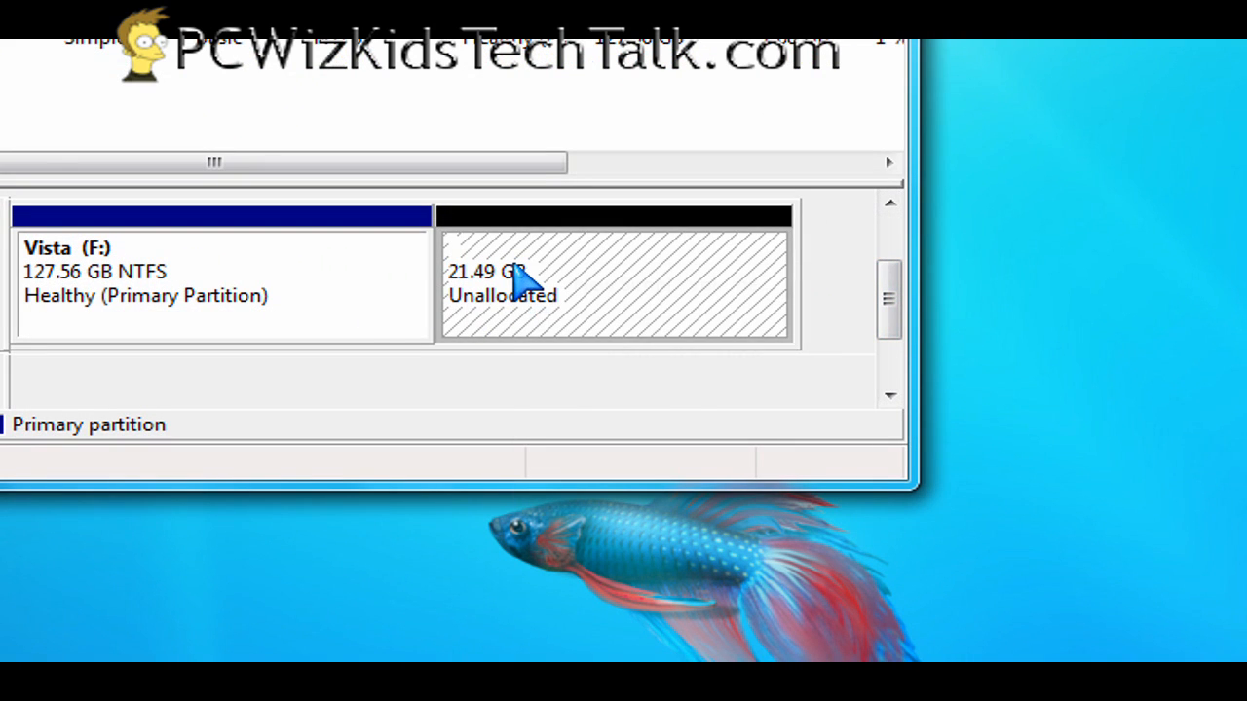
right_click(522, 277)
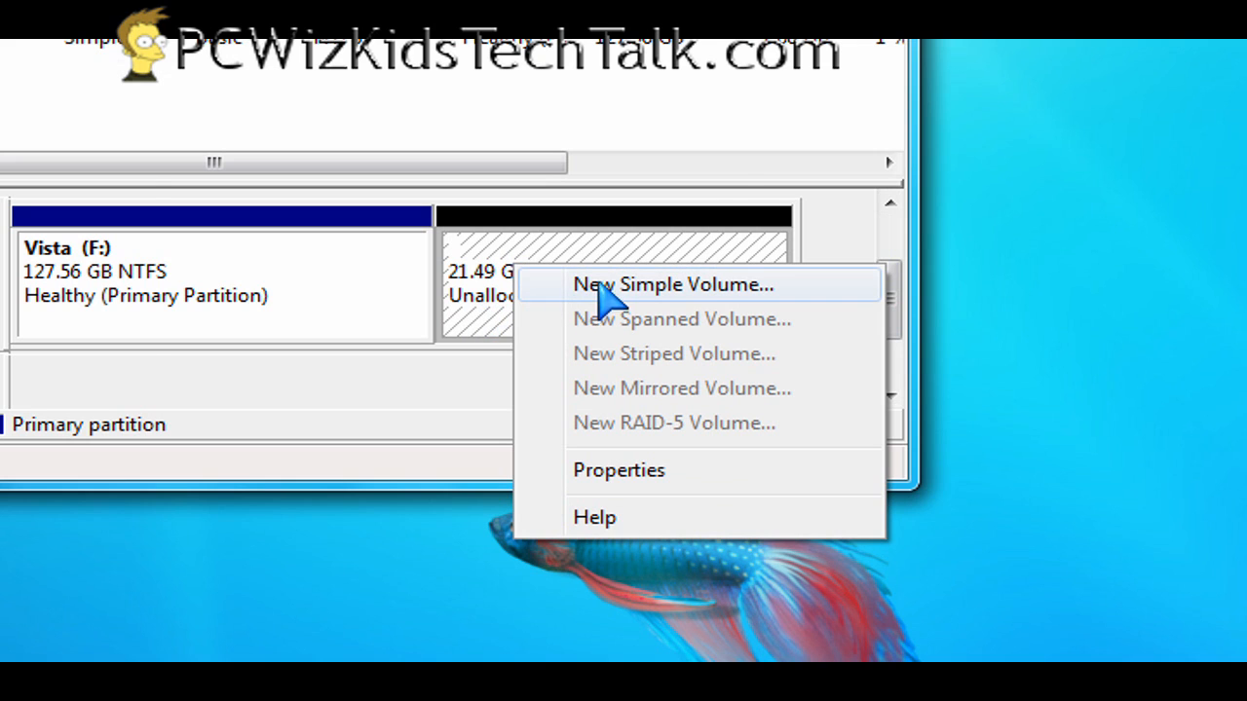
left_click(670, 284)
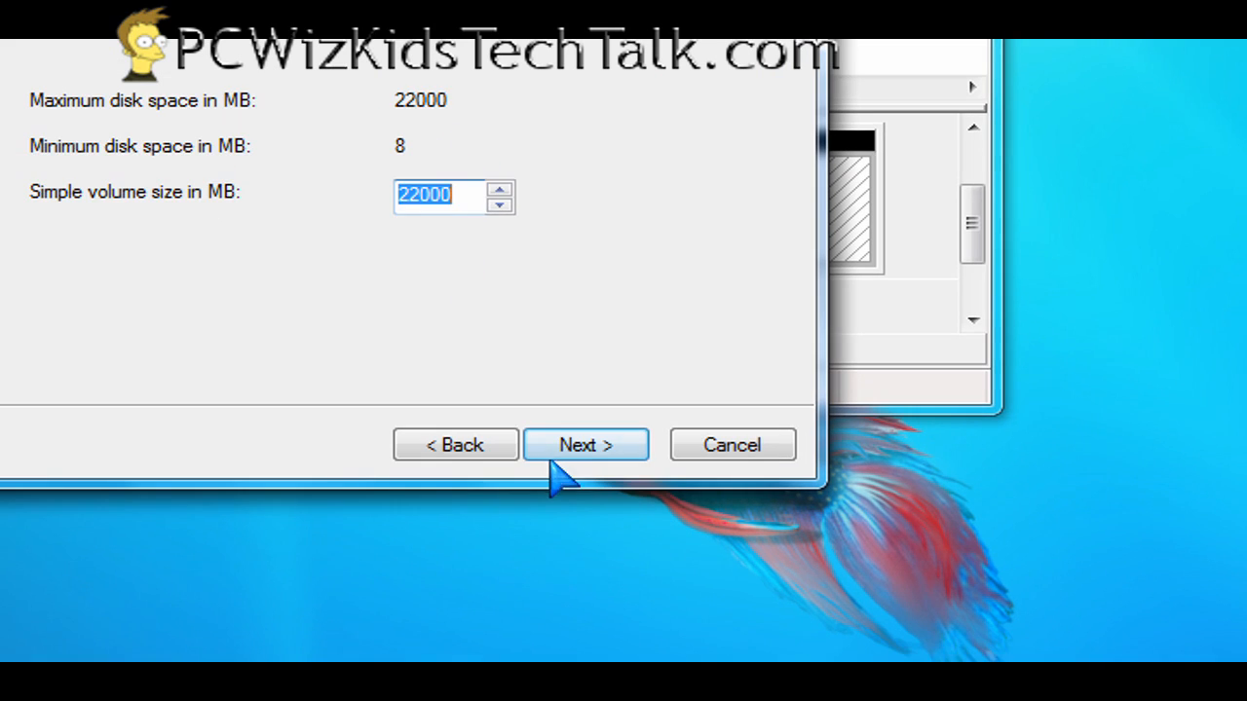
left_click(584, 444)
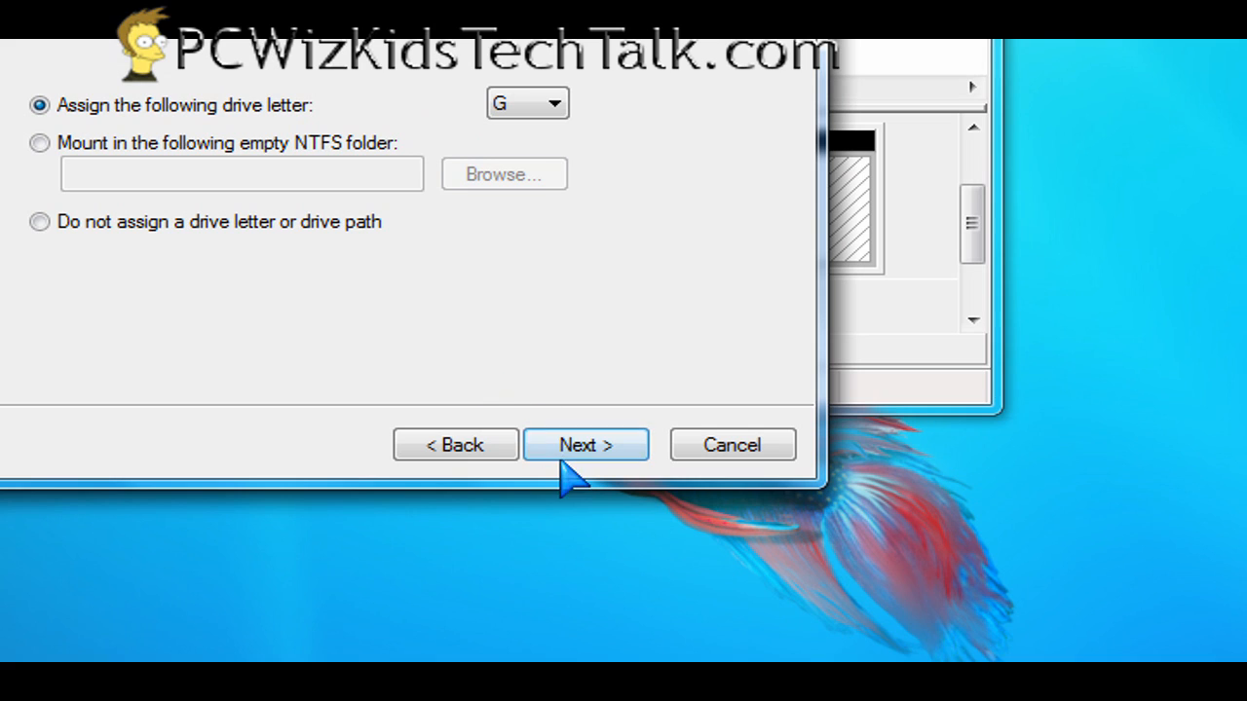
left_click(585, 444)
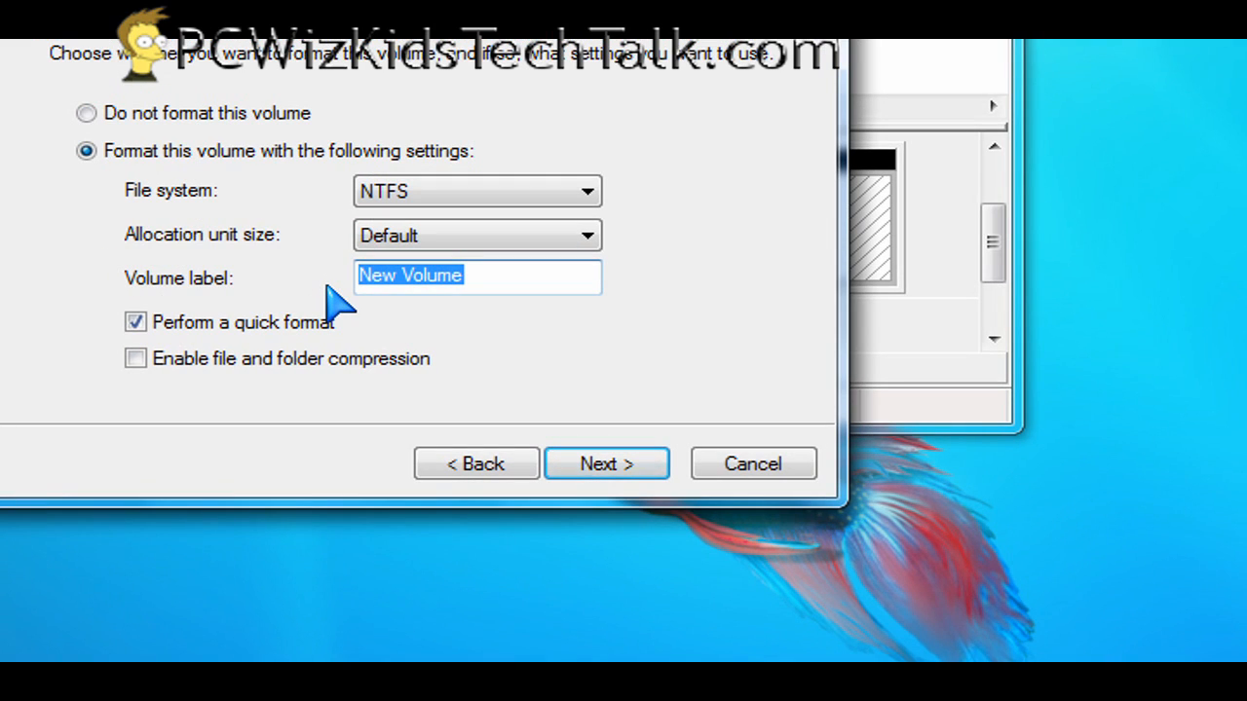
Label the NTFS volume vista (after trying ubuntu, winodws) and finish creating it.
type("ubuntu")
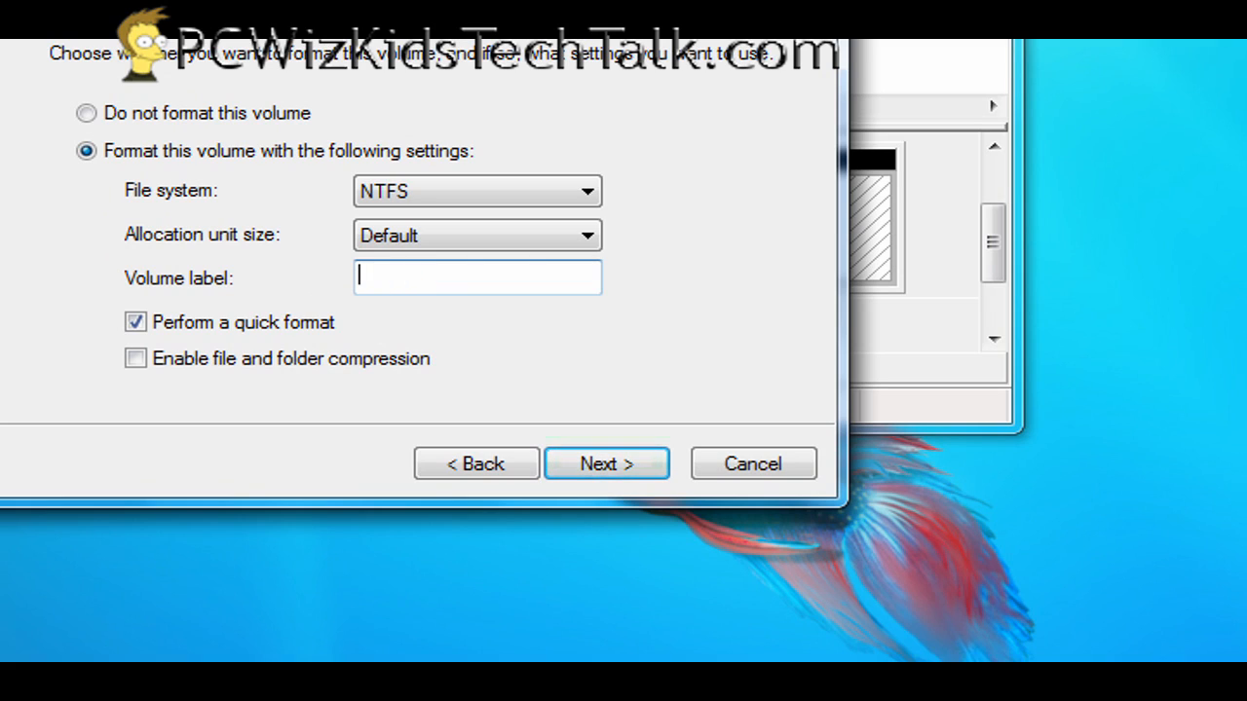
type("winodws")
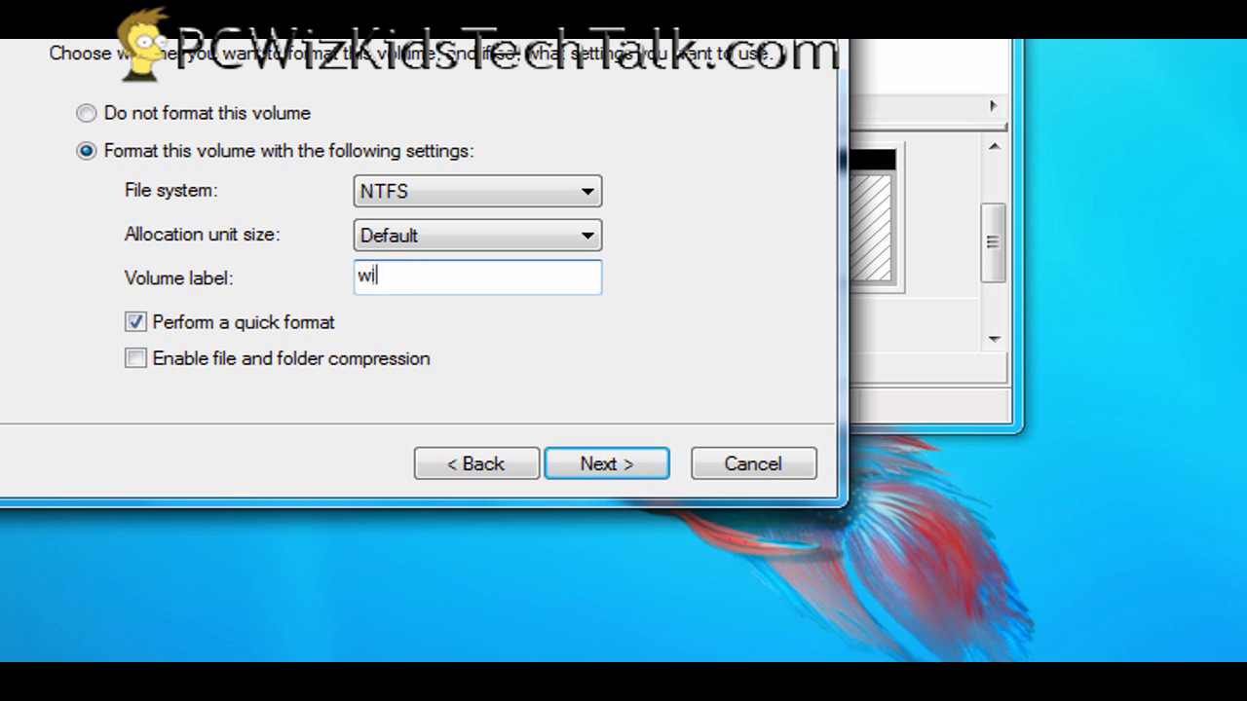
type("vista")
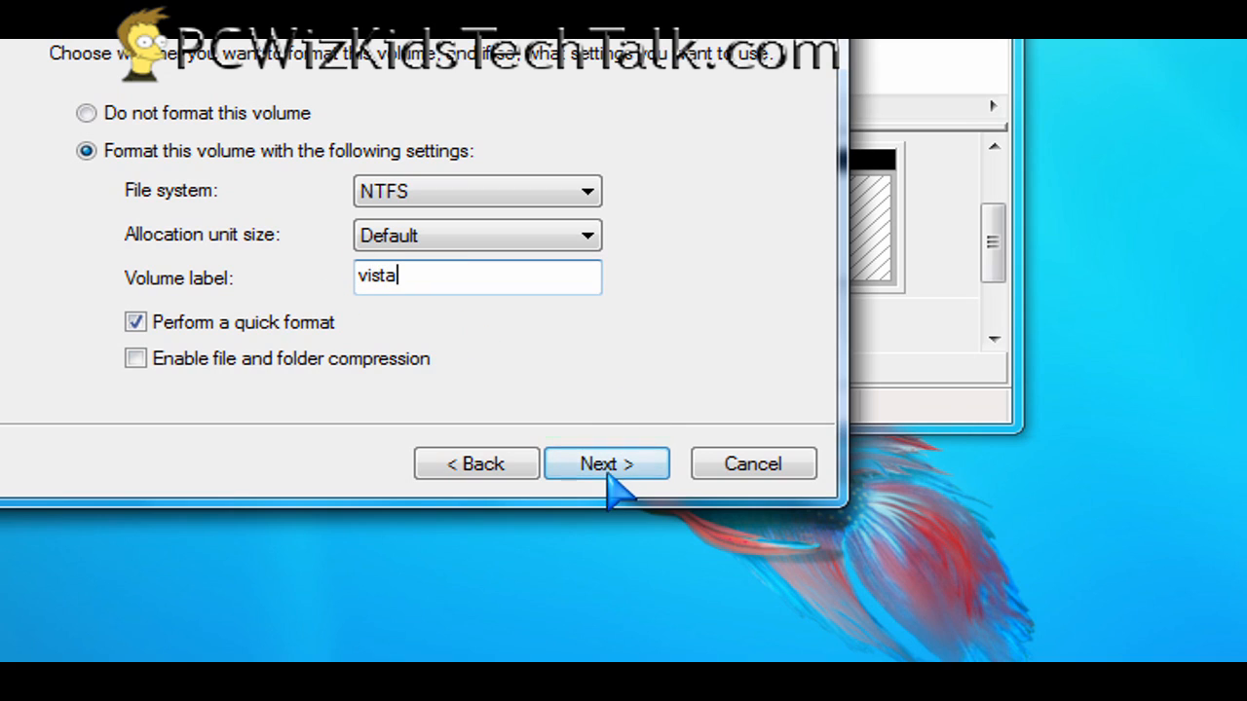
left_click(606, 464)
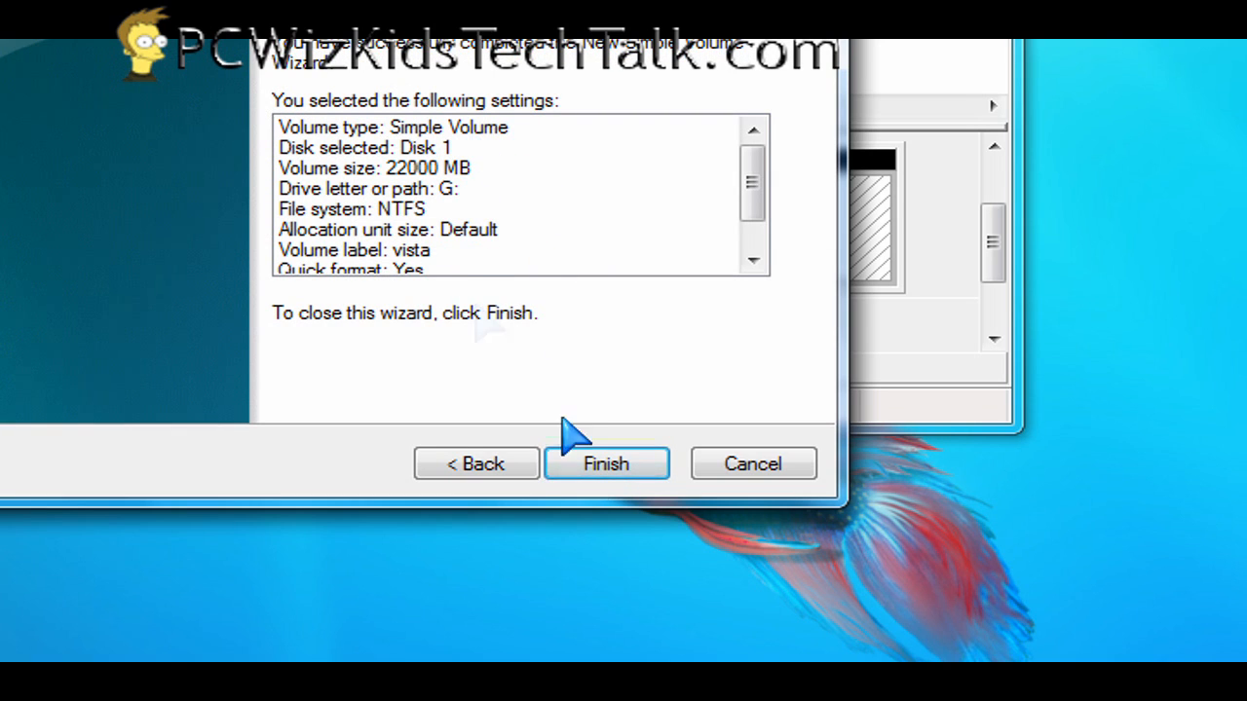
left_click(606, 463)
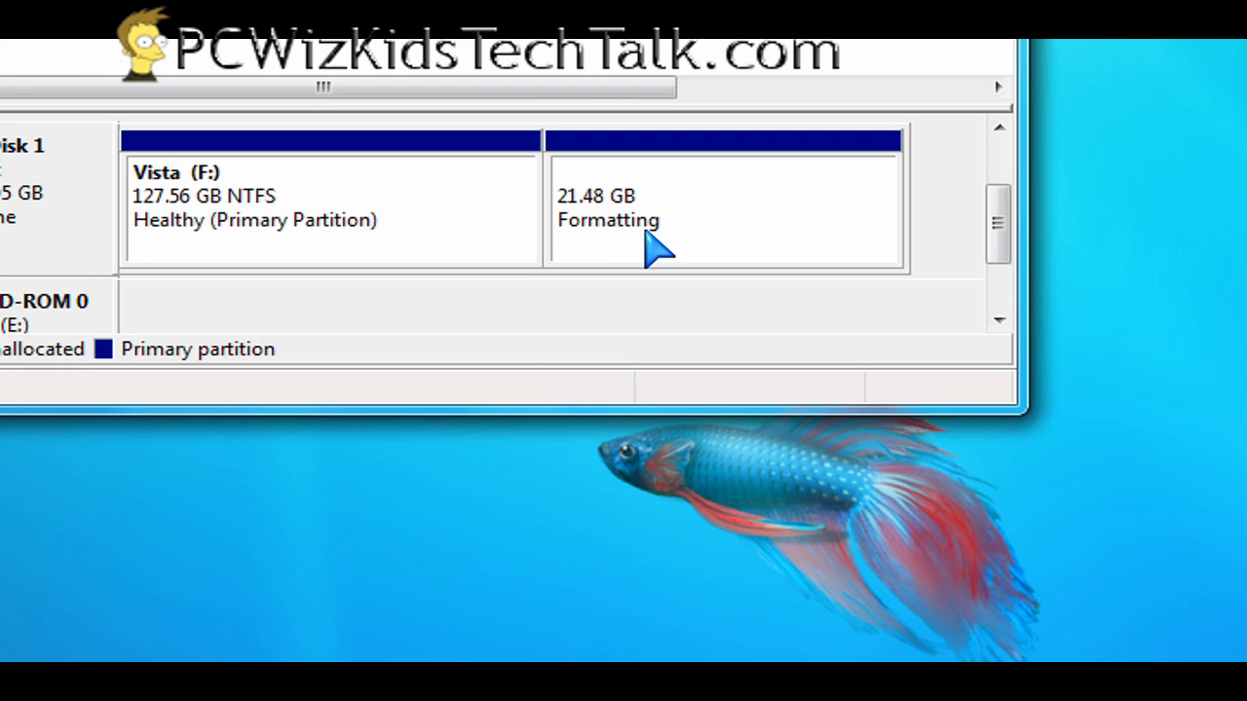
mouse_move(658, 253)
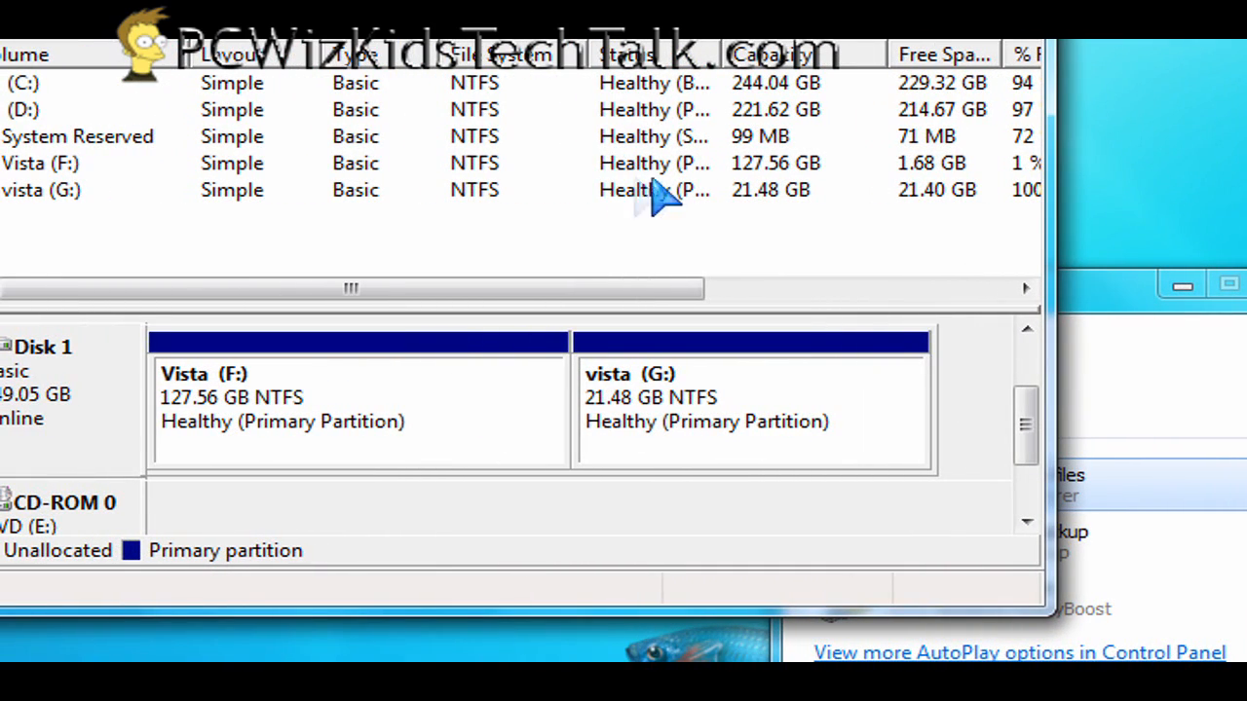
mouse_move(799, 211)
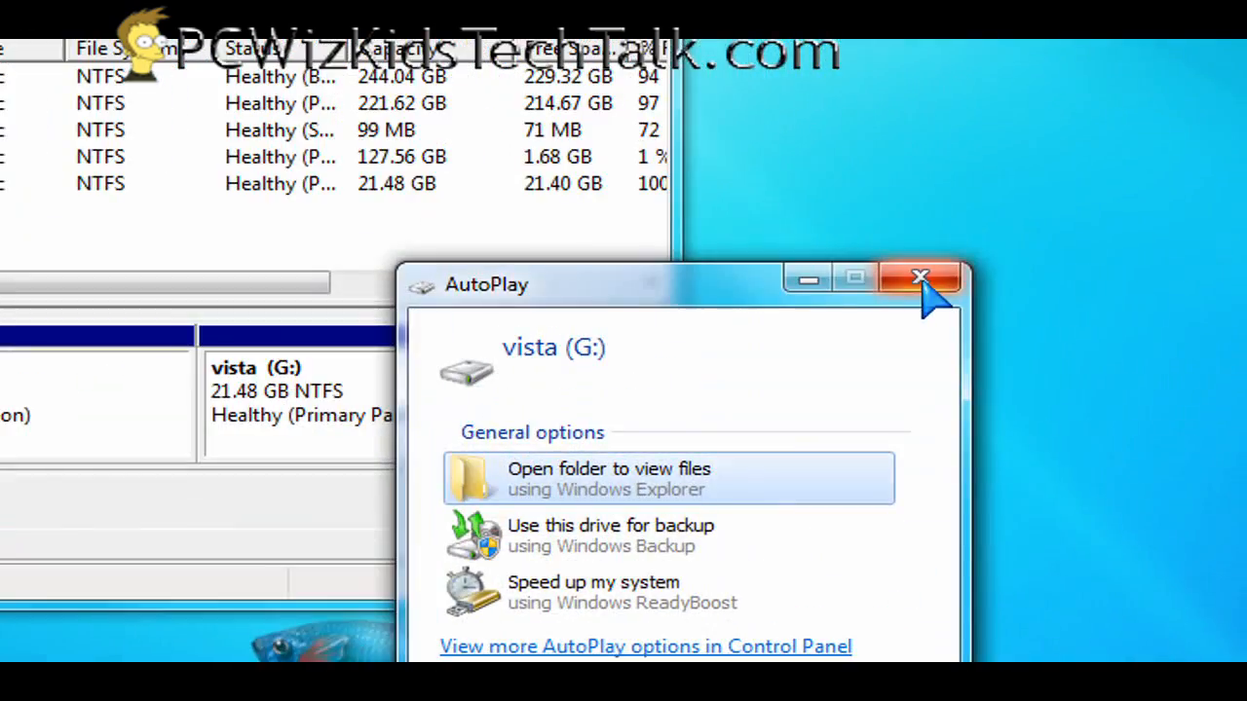
Dismiss the AutoPlay prompt for the newly formatted vista (G:) drive.
left_click(919, 277)
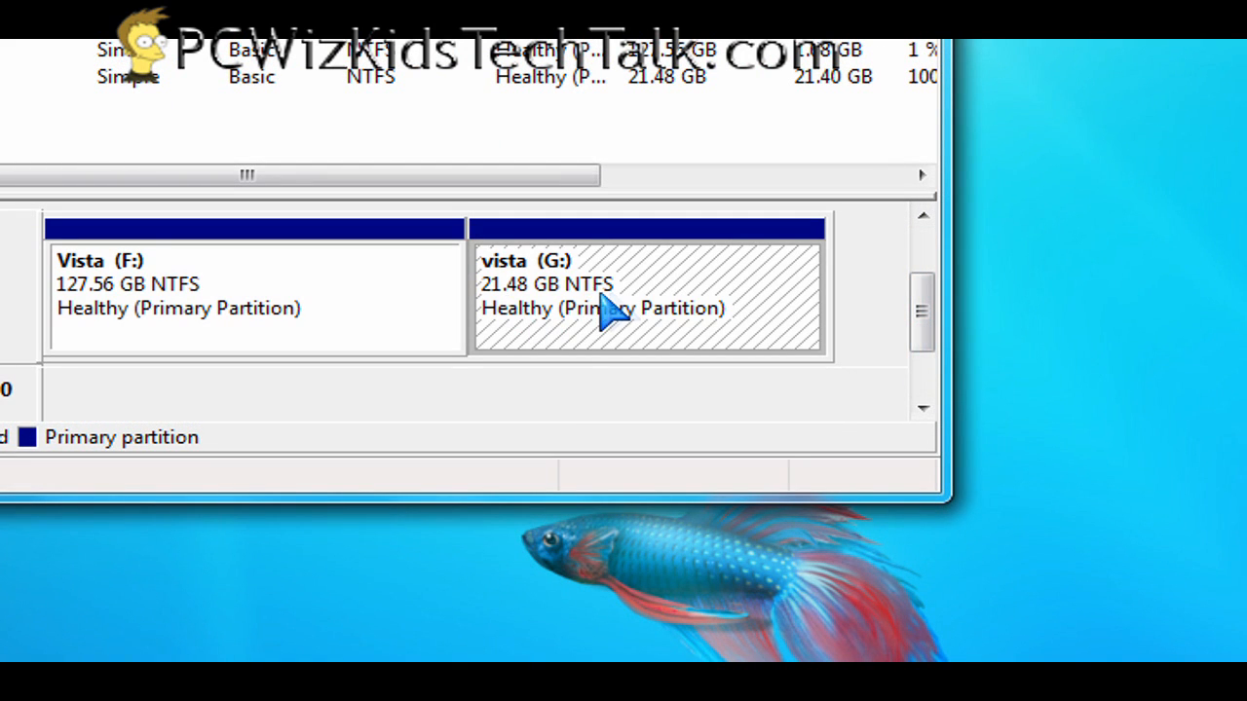
Delete the vista (G:) volume and confirm the deletion.
right_click(604, 308)
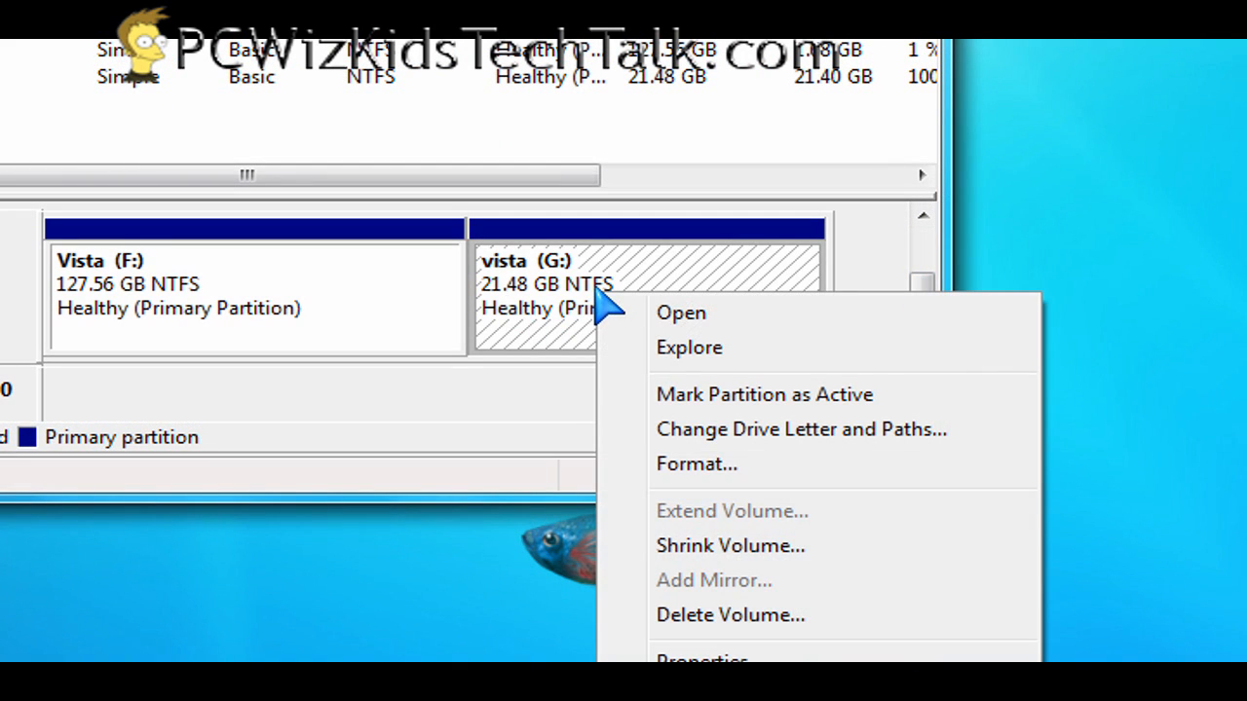
left_click(729, 616)
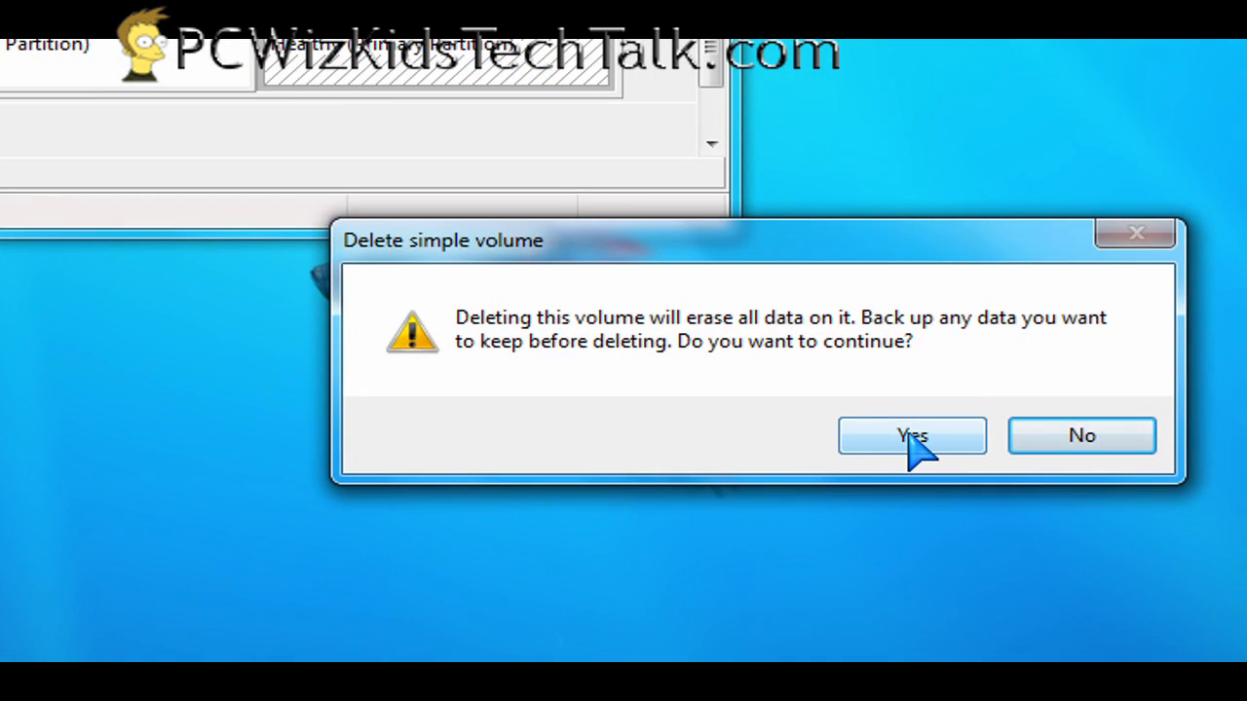
left_click(911, 436)
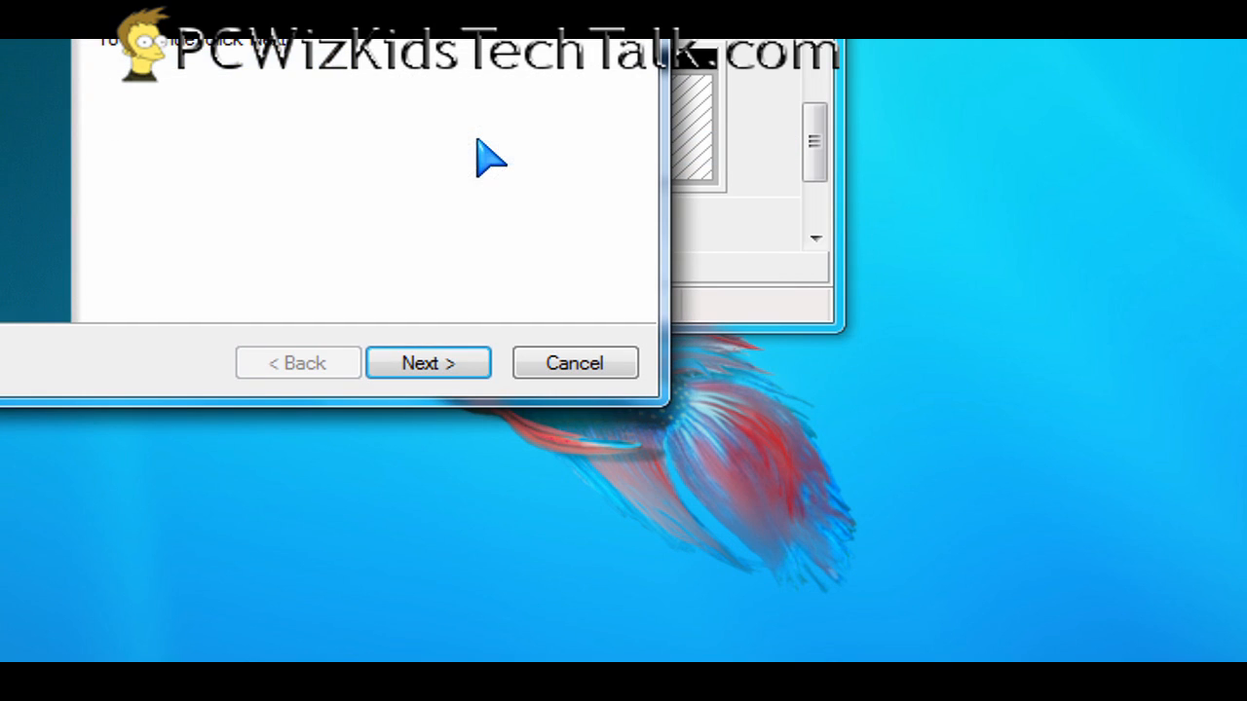
Recreate the 22000 MB volume on G: as FAT32 labelled vista.
left_click(428, 362)
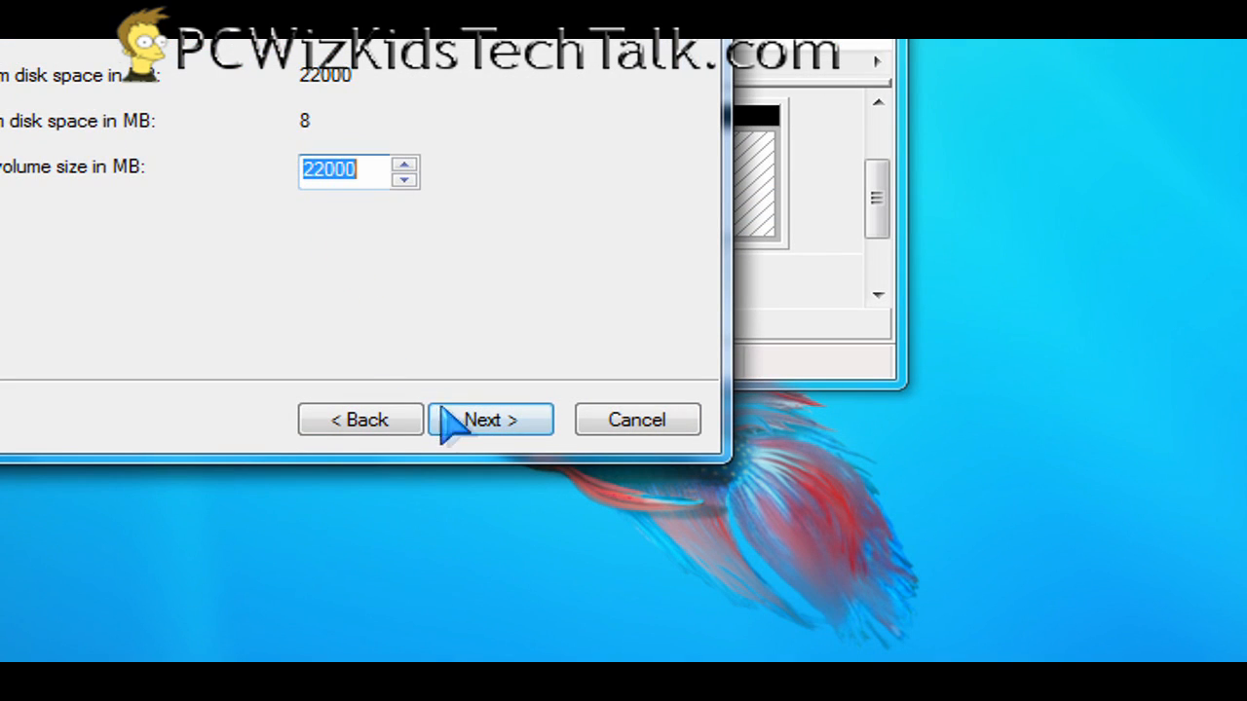
left_click(491, 419)
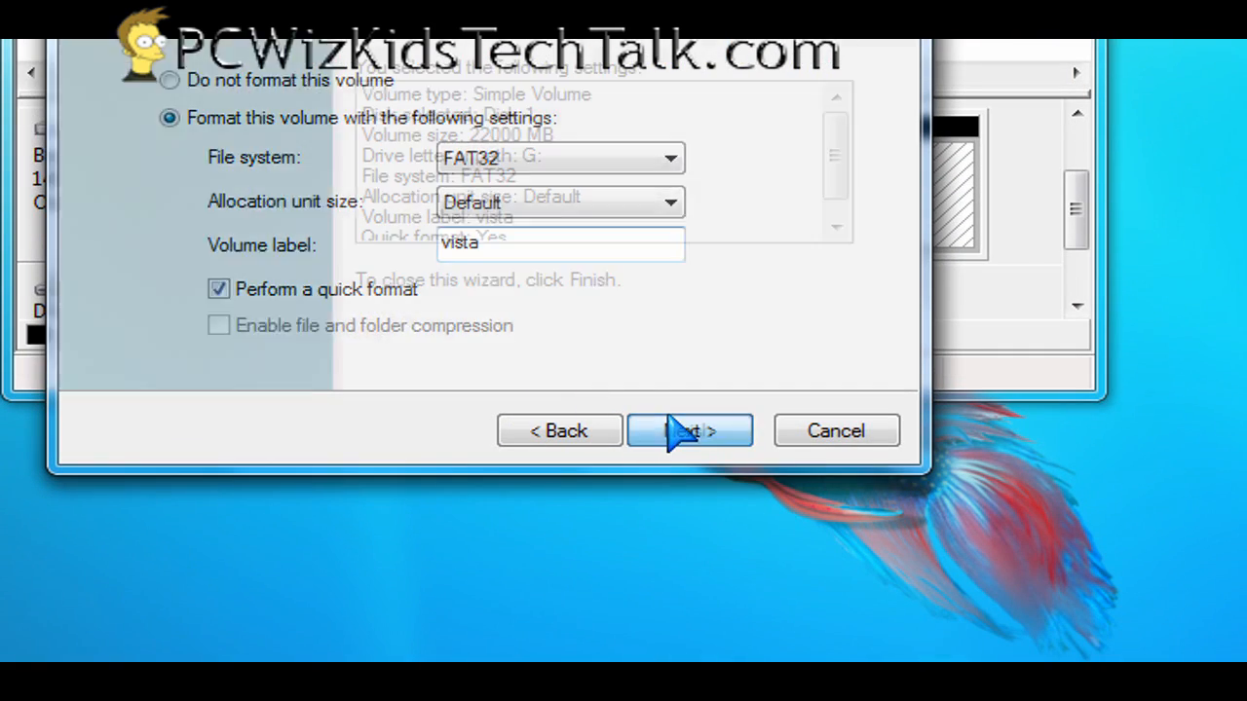
left_click(689, 431)
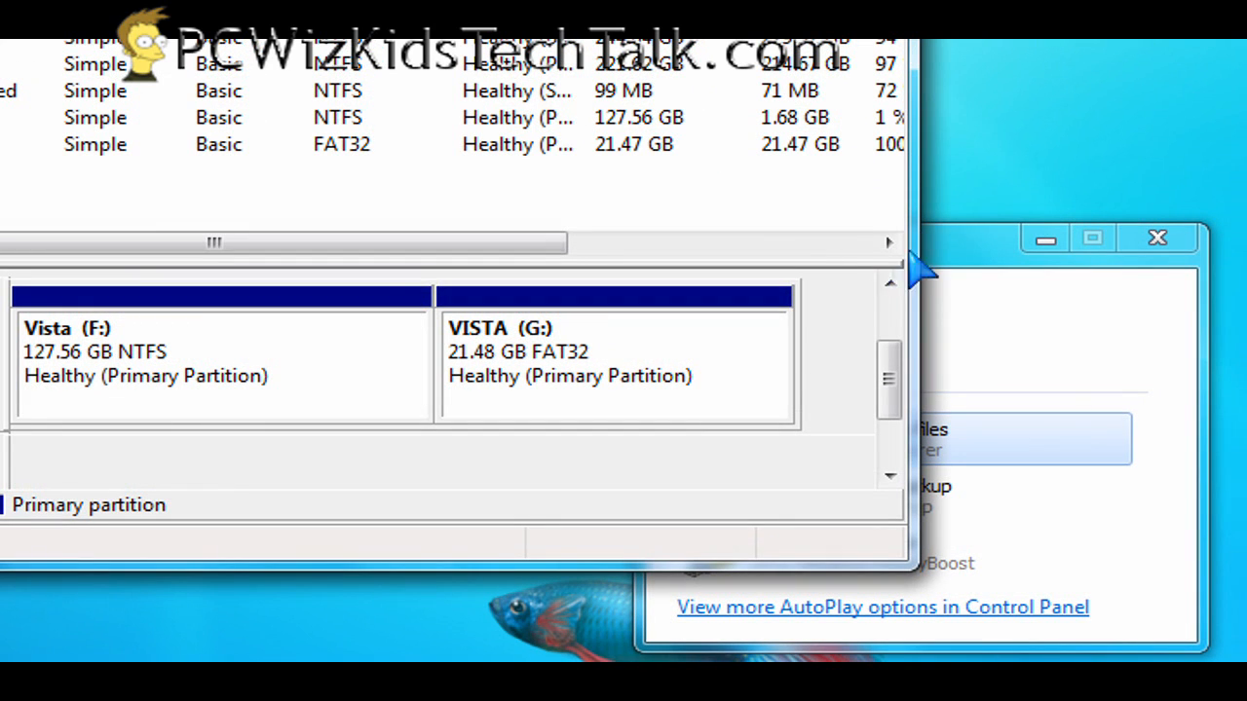
mouse_move(834, 283)
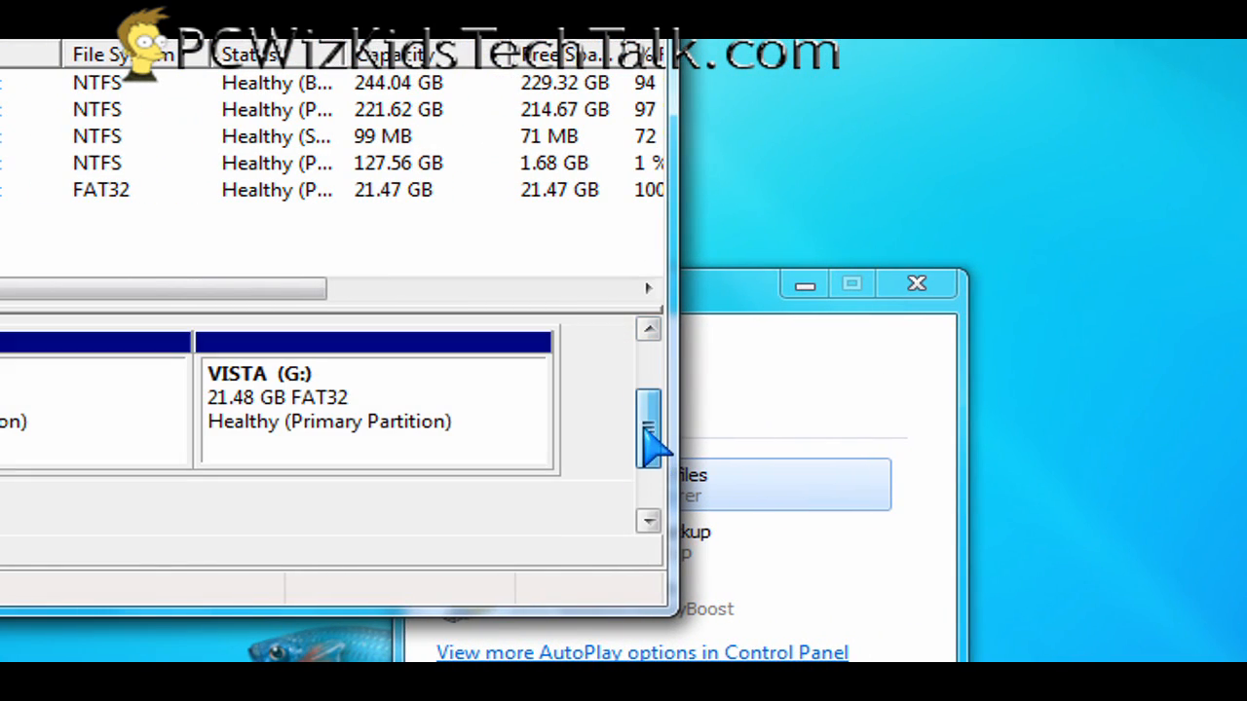
Bring up the actions list for the VISTA (G:) FAT32 partition.
right_click(371, 400)
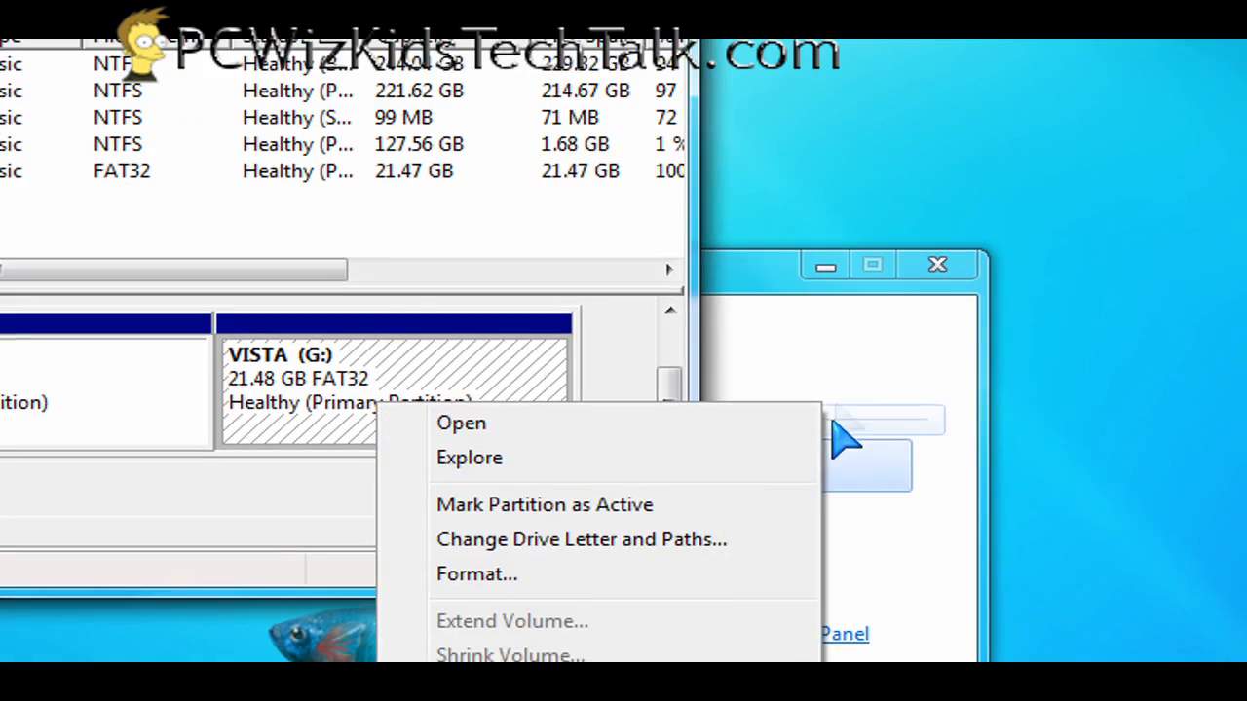